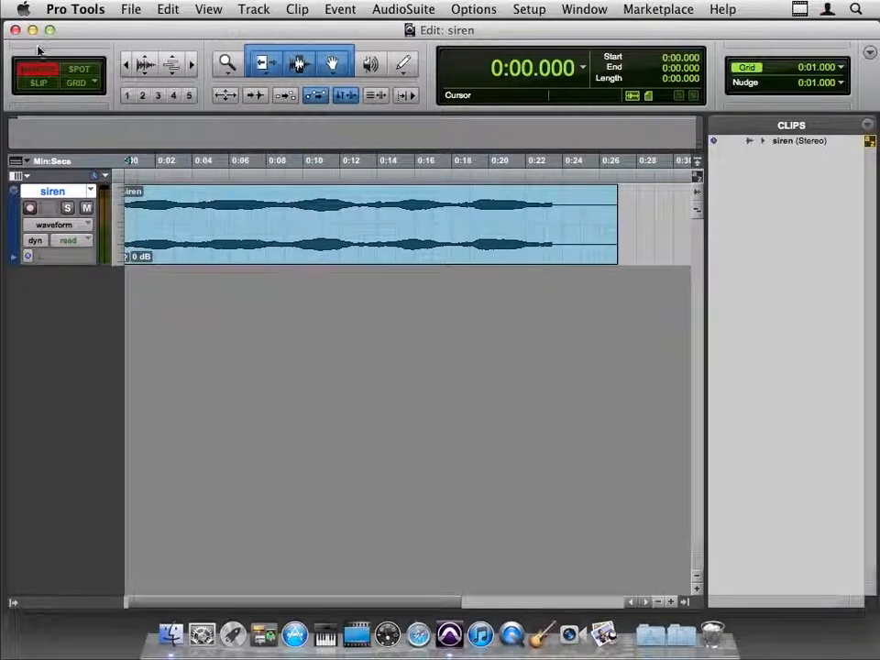
{"action": "mouse_move", "coordinate": [241, 337]}
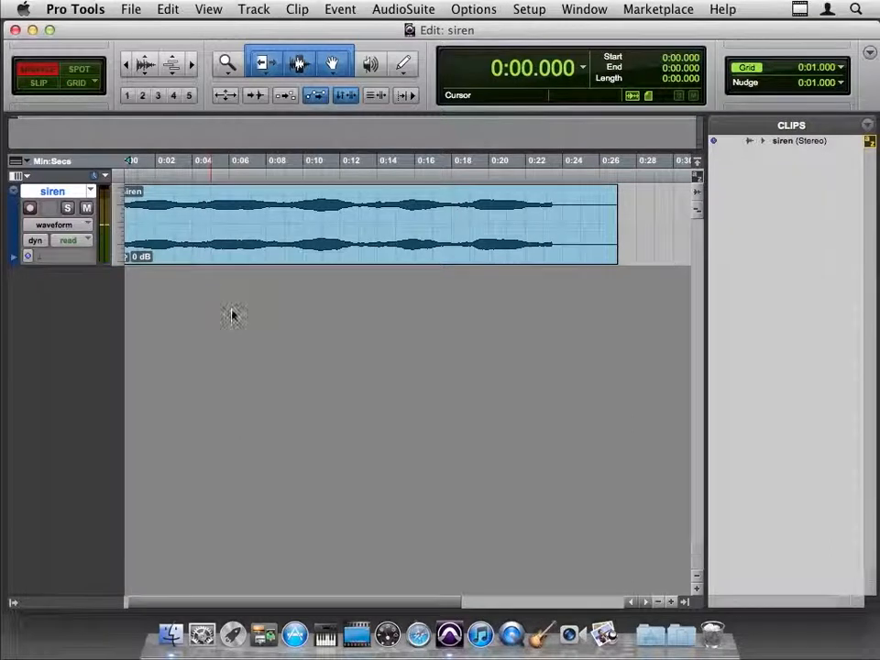
Zoom in on the opening seconds of the siren clip.
{"action": "left_click", "coordinate": [240, 224]}
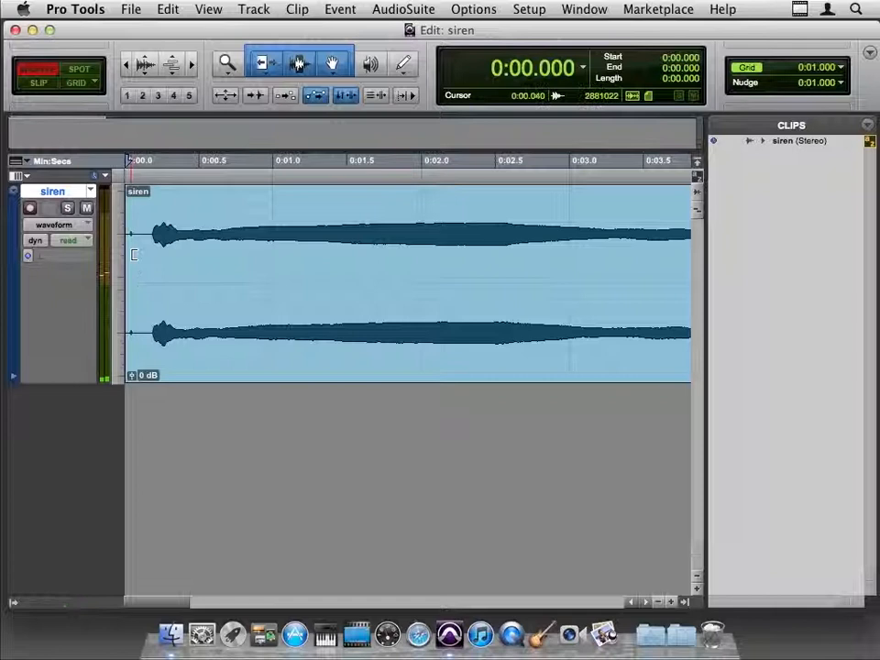
Trim the leading silence off the siren clip, creating siren-01.
{"action": "left_click", "coordinate": [403, 275]}
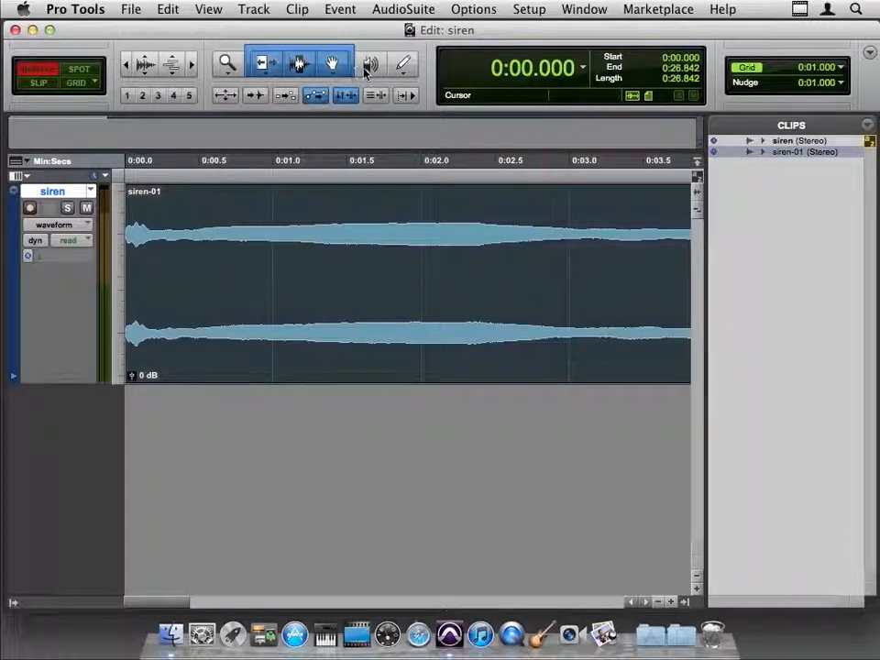
{"action": "left_click", "coordinate": [370, 65]}
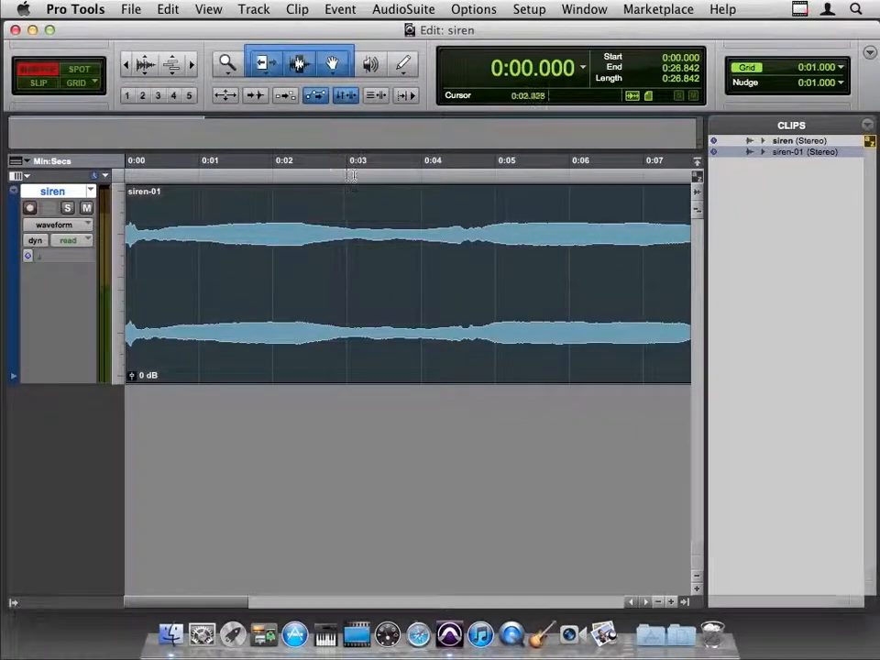
{"action": "left_click", "coordinate": [358, 160]}
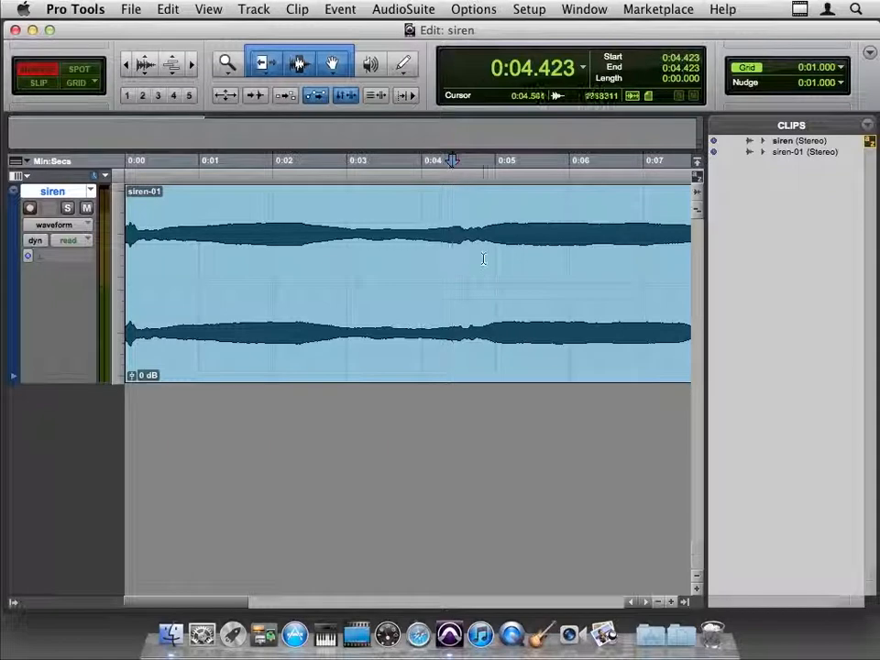
Add a sync point to siren-01 at 0:04.423 via Clip > Identify Sync Point.
{"action": "left_click", "coordinate": [454, 275]}
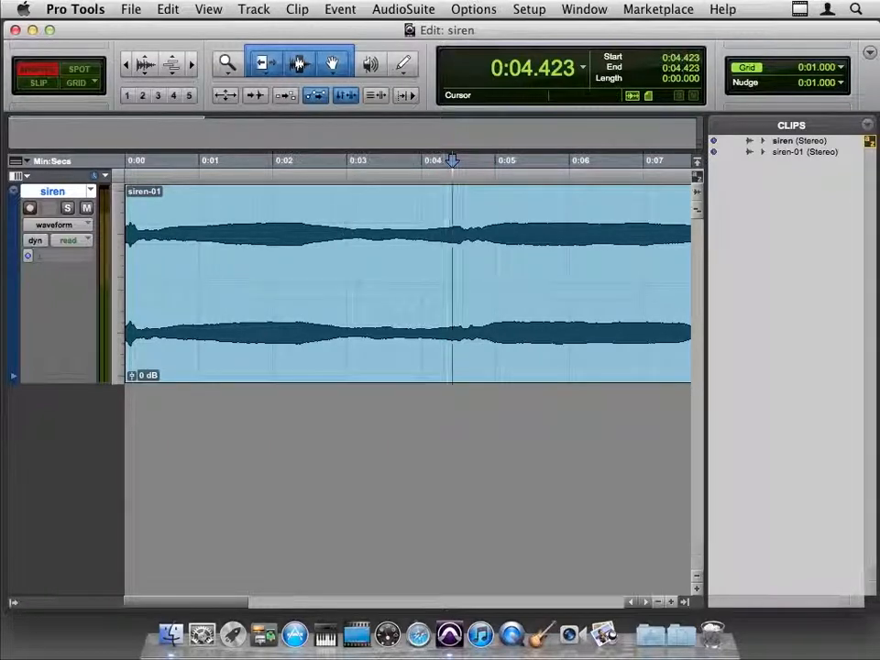
{"action": "left_click", "coordinate": [296, 9]}
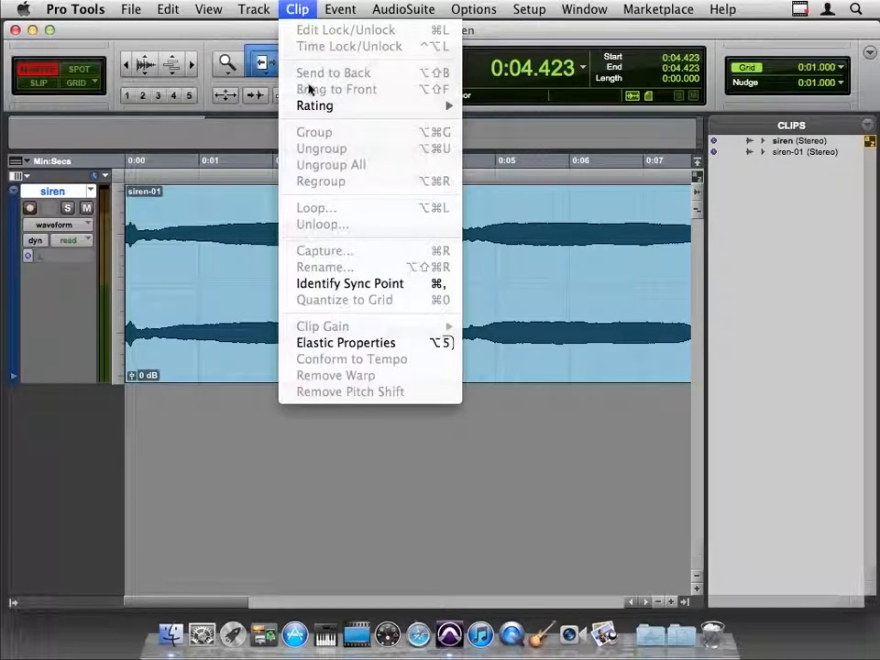
{"action": "mouse_move", "coordinate": [357, 288]}
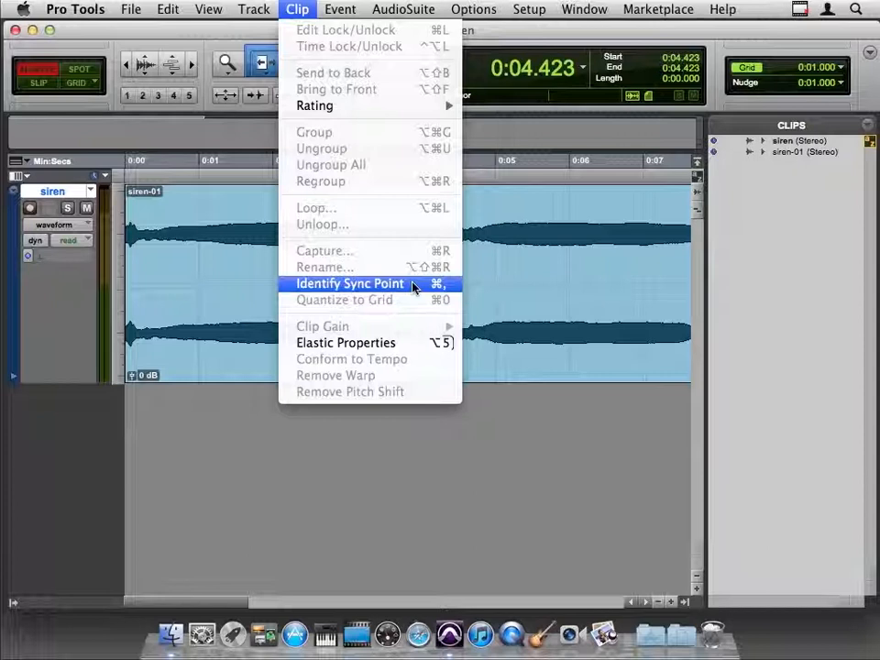
{"action": "left_click", "coordinate": [349, 284]}
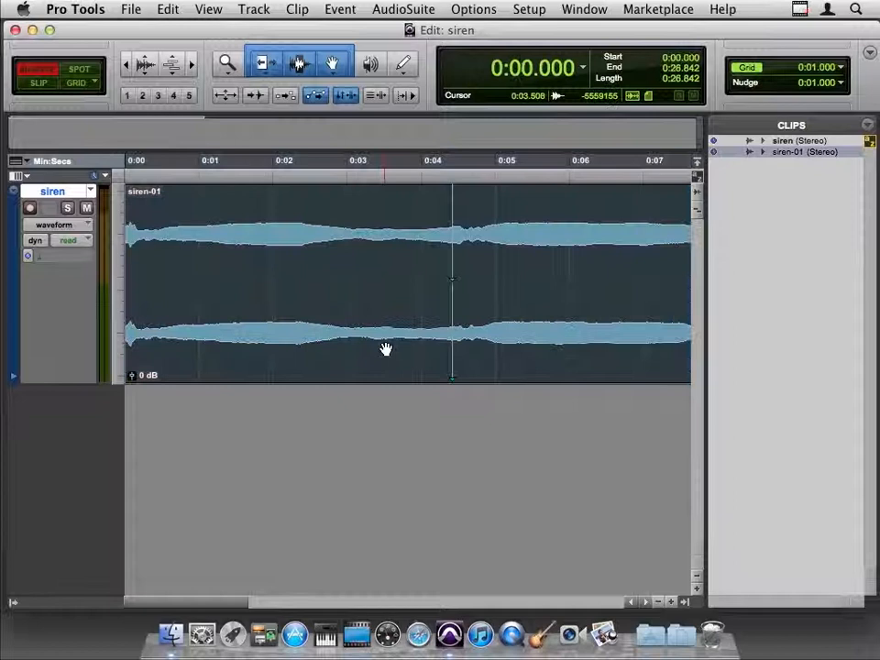
{"action": "left_click", "coordinate": [295, 10]}
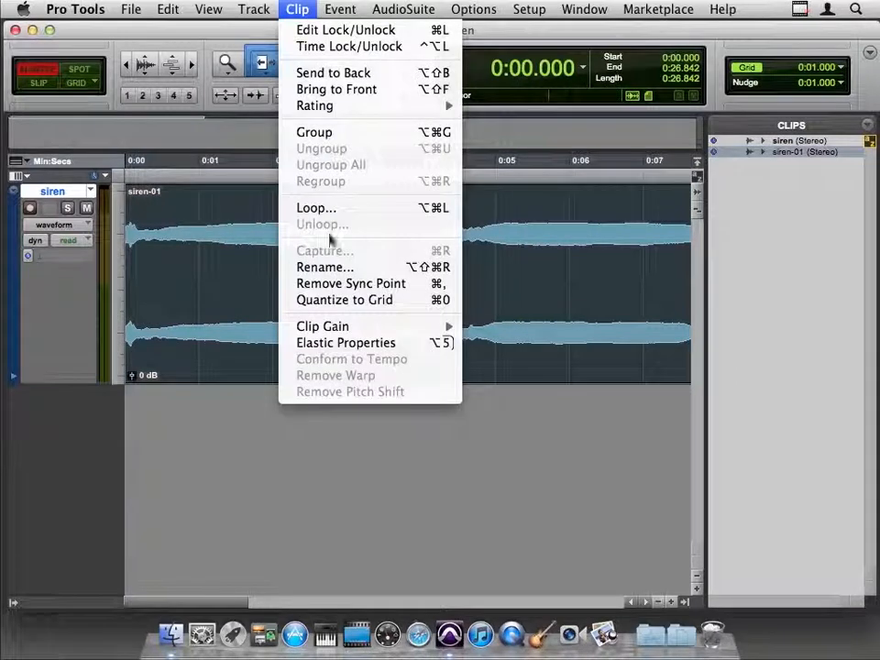
{"action": "mouse_move", "coordinate": [350, 283]}
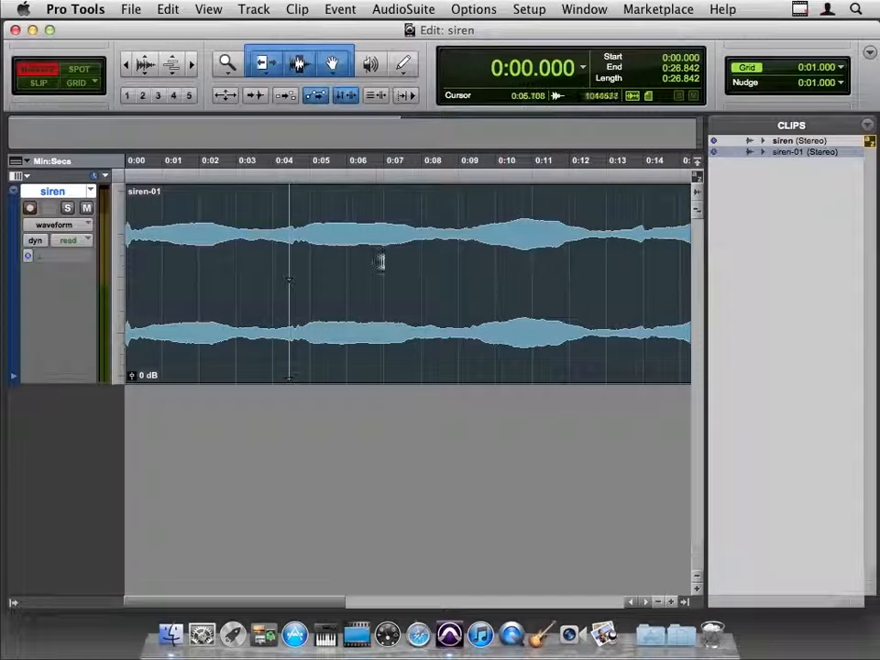
Split the siren clip at about 8.6 seconds into siren-02 and siren-03.
{"action": "left_click", "coordinate": [376, 275]}
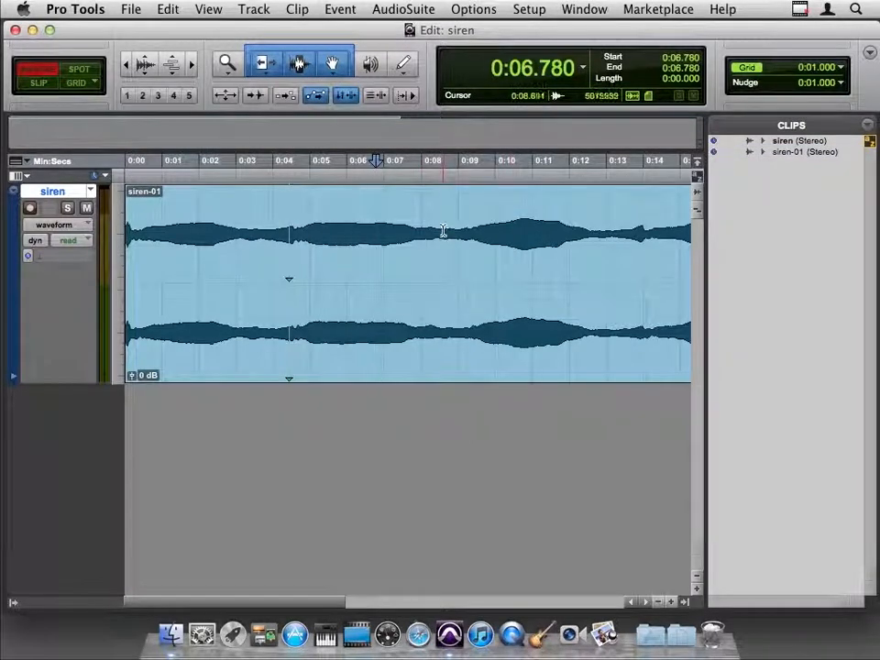
{"action": "left_click", "coordinate": [443, 229]}
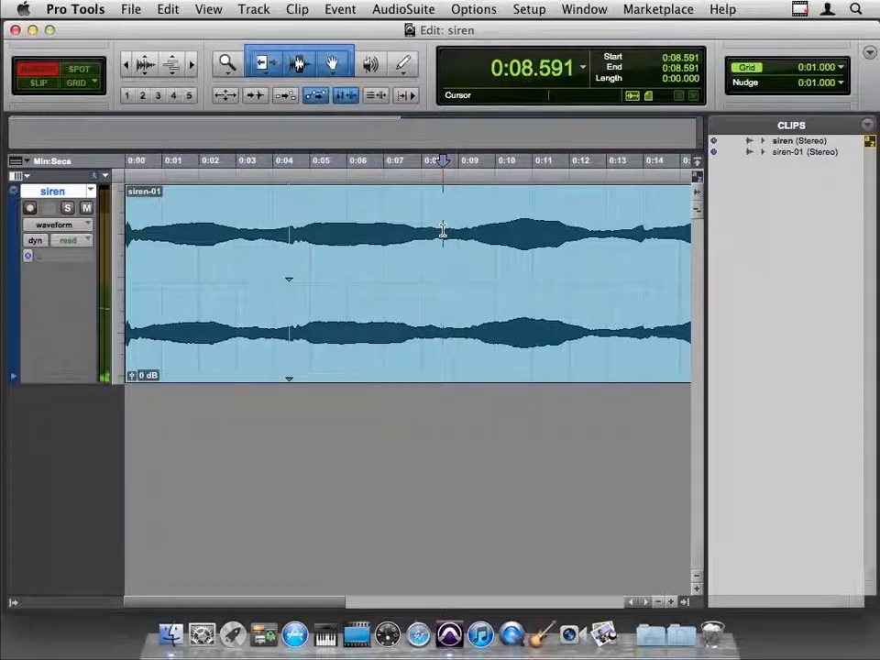
{"action": "left_click", "coordinate": [443, 241]}
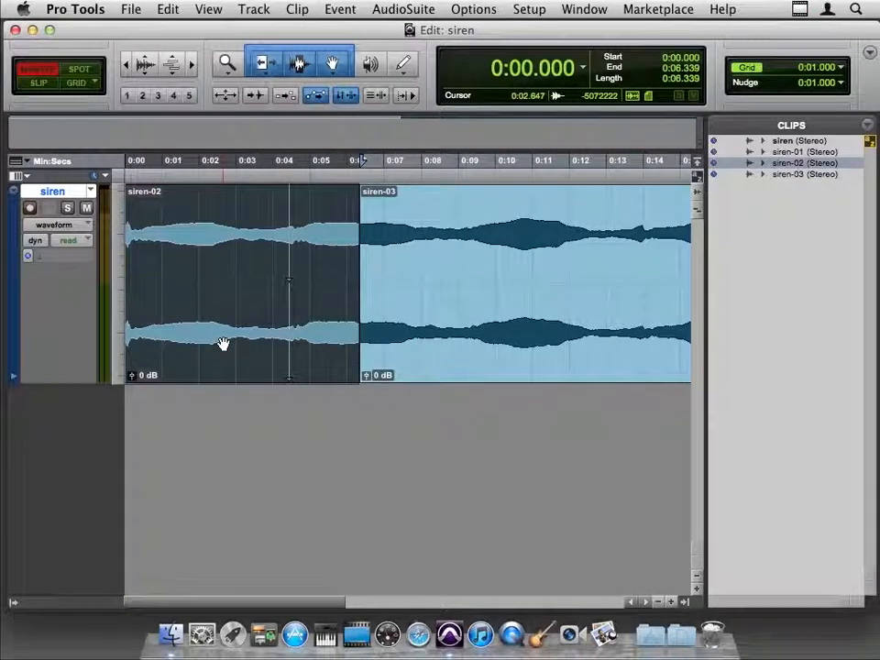
{"action": "mouse_move", "coordinate": [438, 343]}
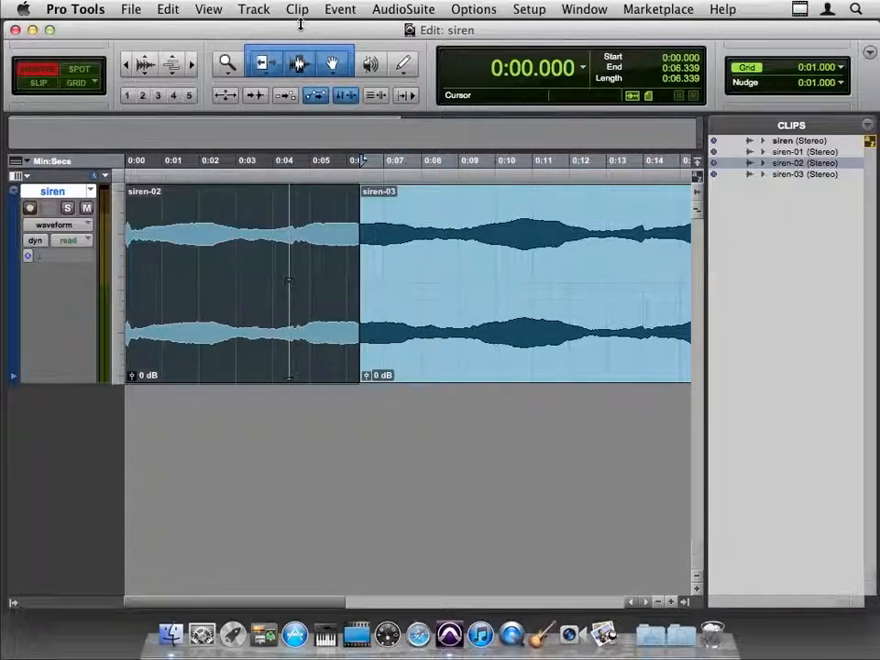
Select all the siren audio and heal the split into one clip, siren-04.
{"action": "left_click", "coordinate": [167, 9]}
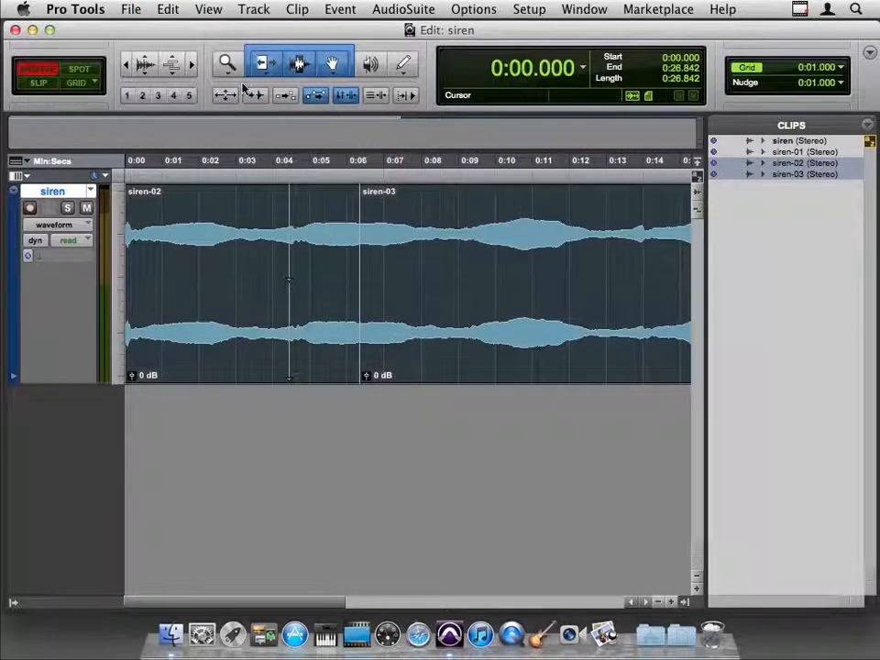
{"action": "left_click", "coordinate": [168, 9]}
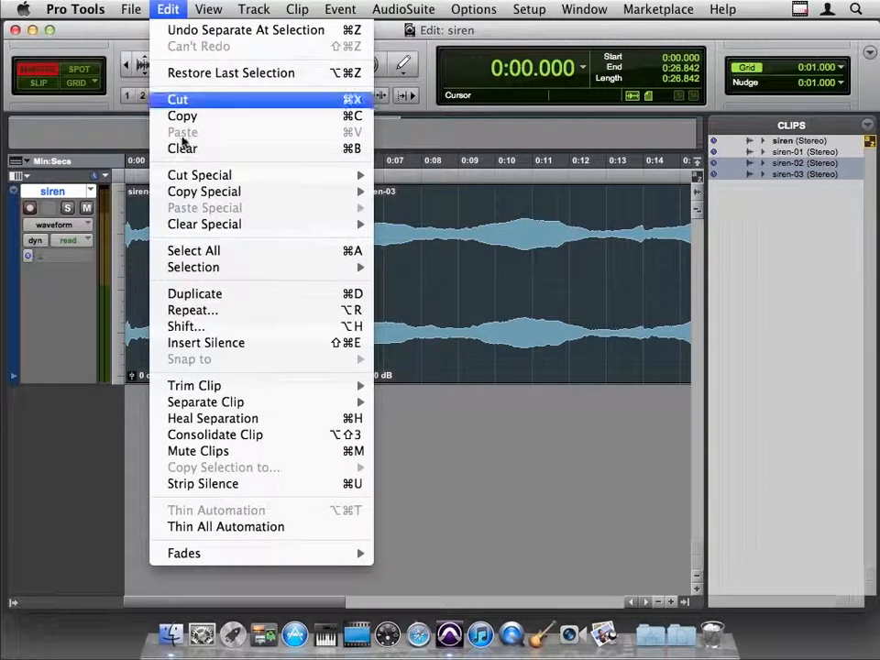
{"action": "mouse_move", "coordinate": [212, 418]}
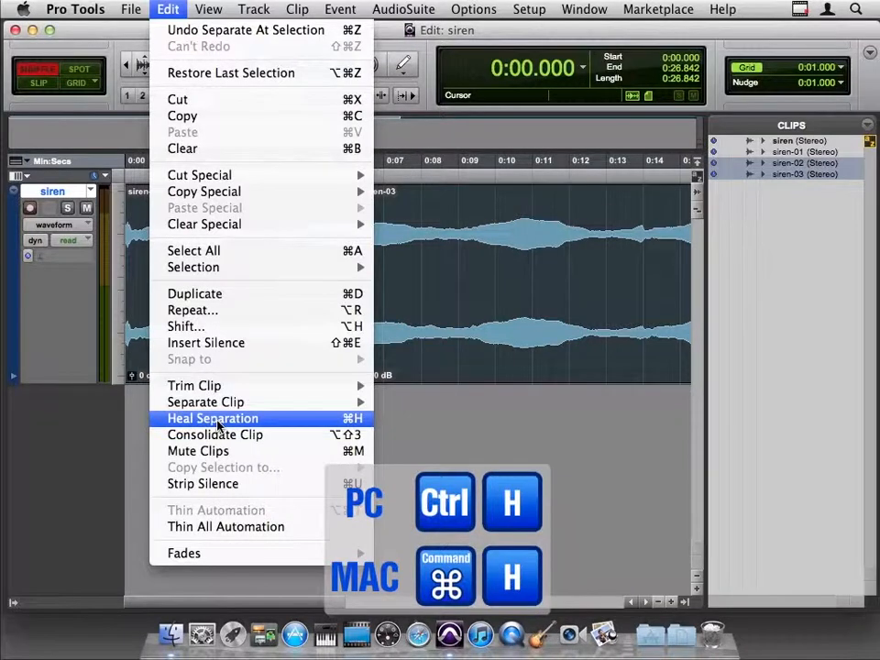
{"action": "left_click", "coordinate": [213, 417]}
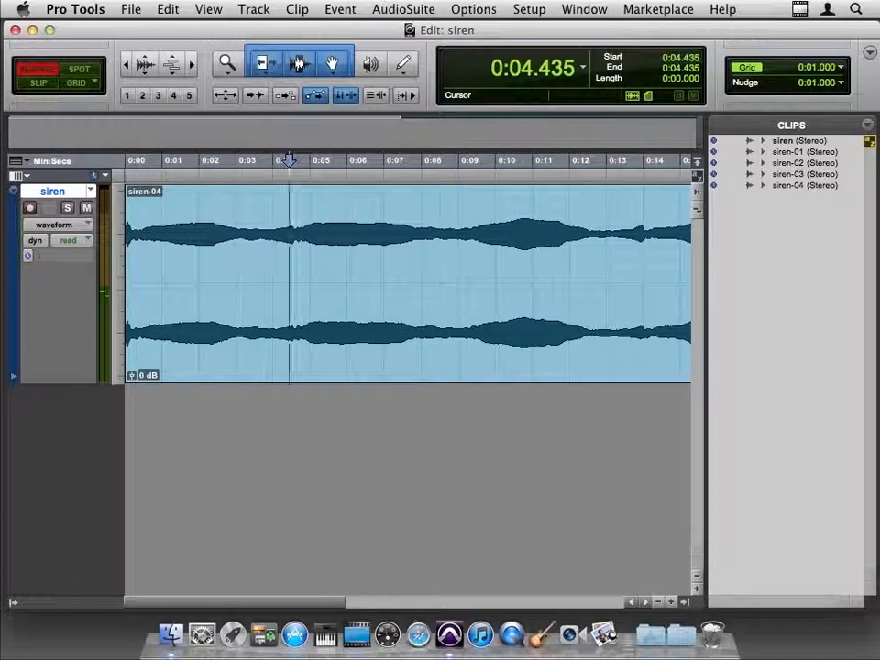
Trim the clip to the 0:00–0:04.458 selection, leaving siren-05.
{"action": "left_click", "coordinate": [296, 10]}
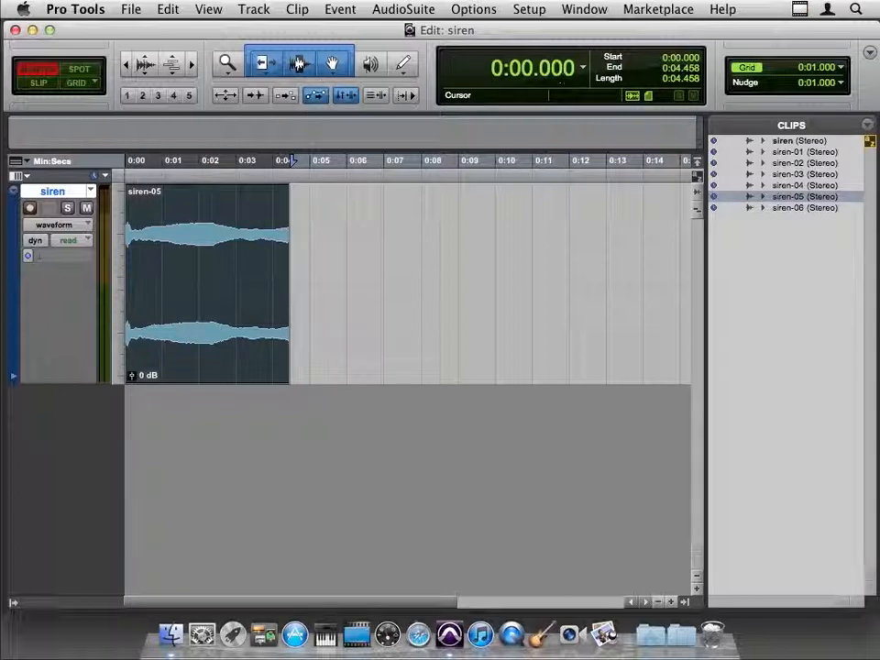
Open the Transport window and play the siren-05 clip twice, stopping each time.
{"action": "left_click", "coordinate": [583, 9]}
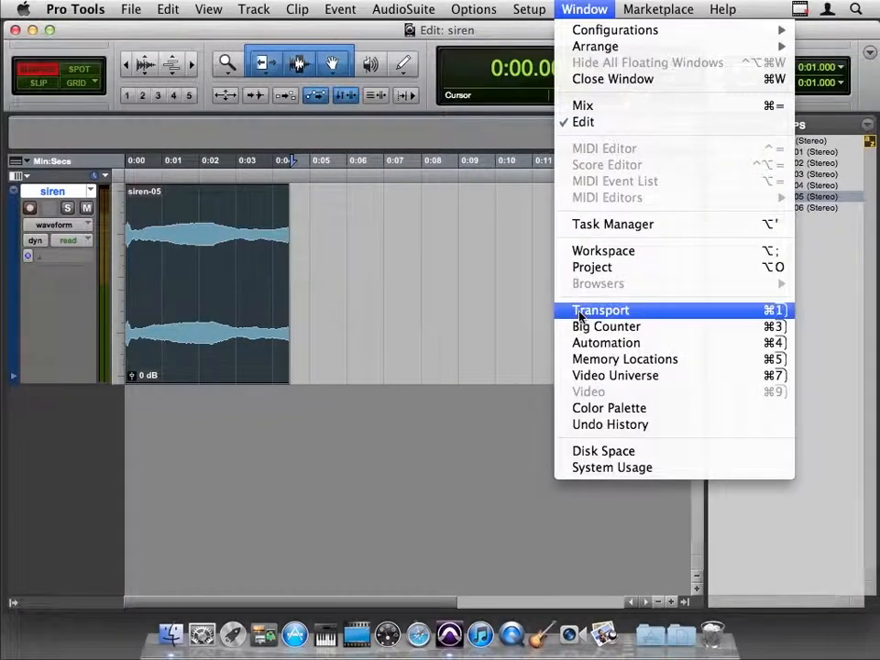
{"action": "left_click", "coordinate": [600, 310]}
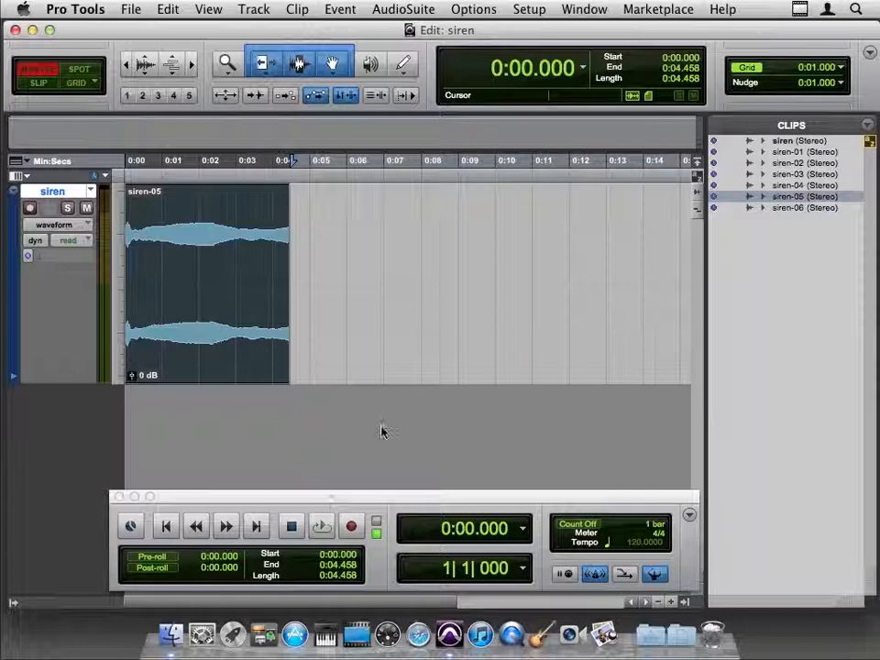
{"action": "left_click", "coordinate": [320, 525]}
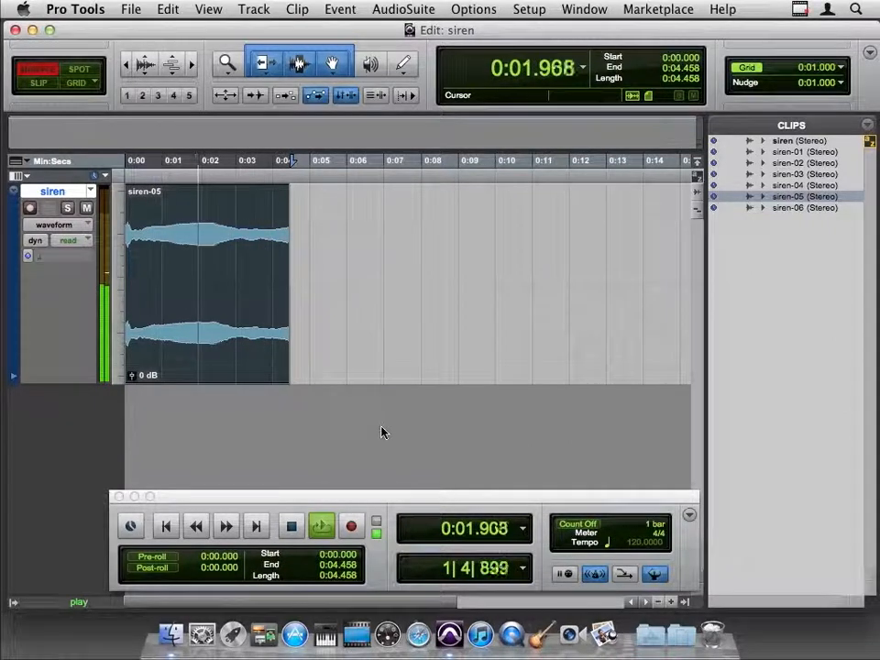
{"action": "left_click", "coordinate": [291, 525]}
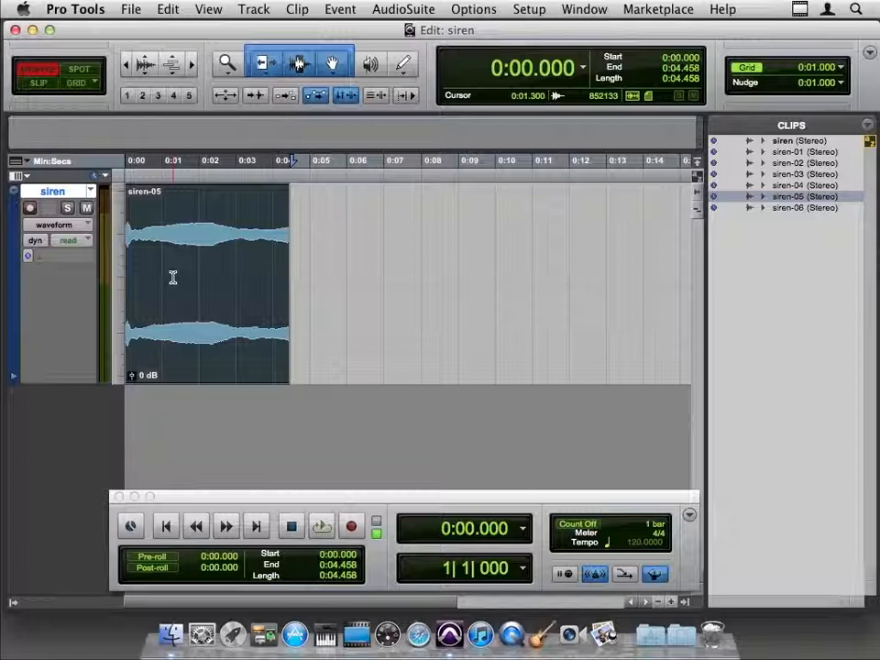
{"action": "left_click", "coordinate": [320, 525]}
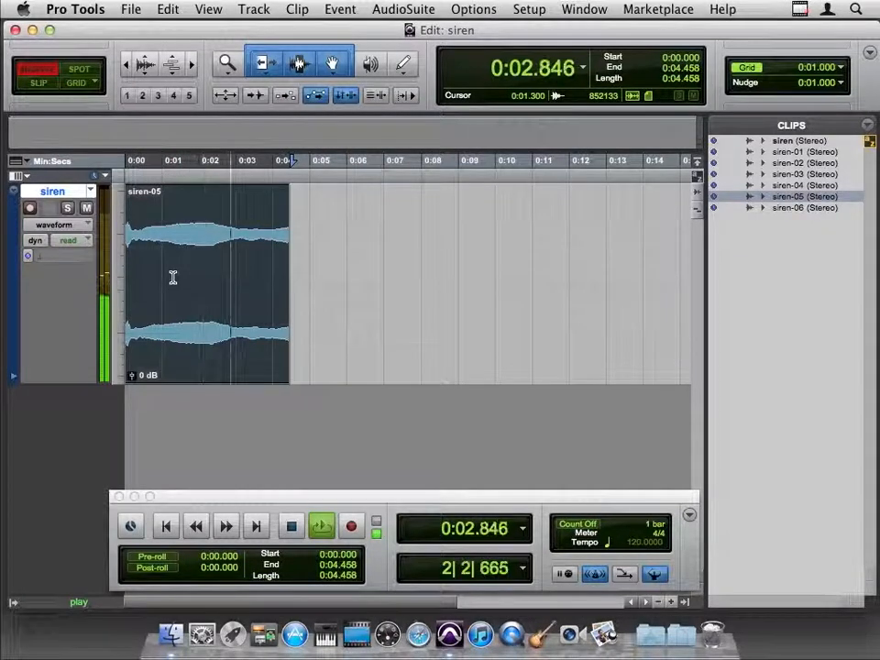
{"action": "left_click", "coordinate": [291, 525]}
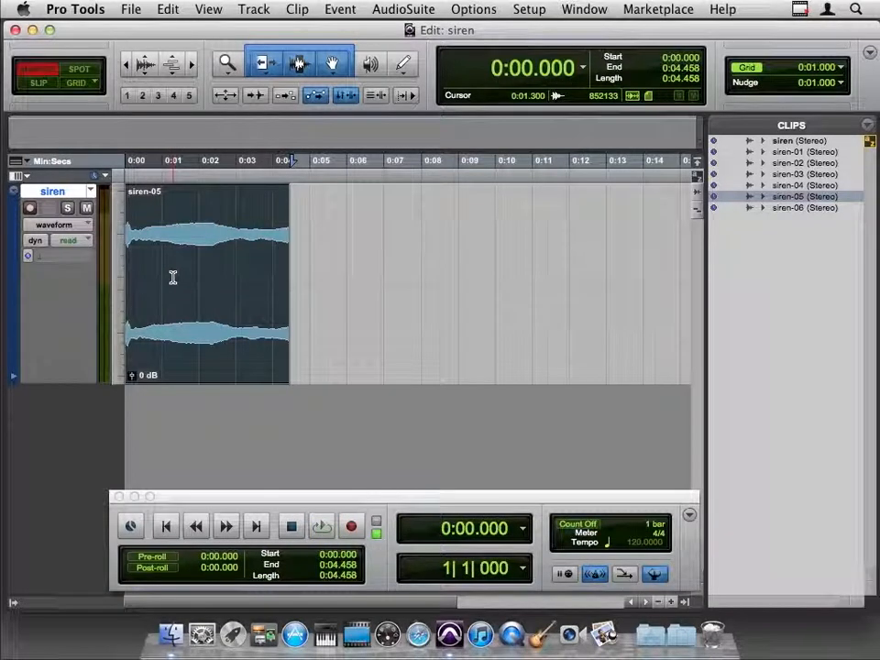
{"action": "mouse_move", "coordinate": [212, 276]}
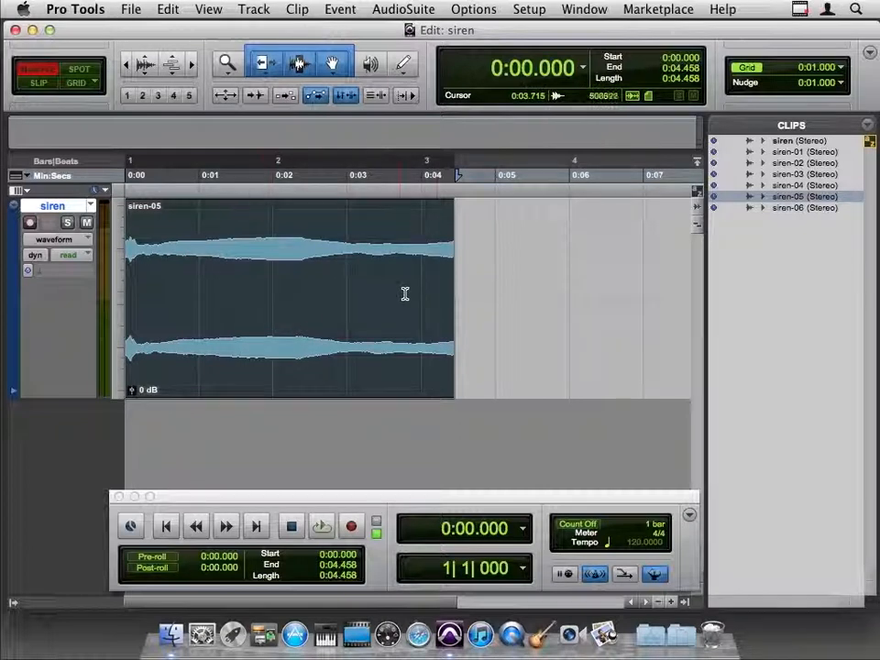
{"action": "mouse_move", "coordinate": [446, 306]}
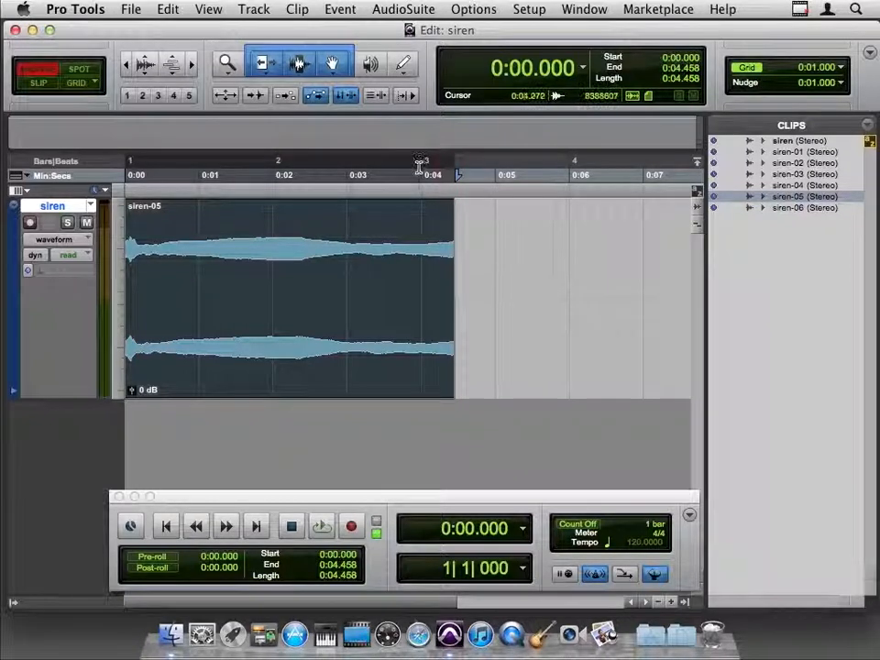
{"action": "mouse_move", "coordinate": [485, 311]}
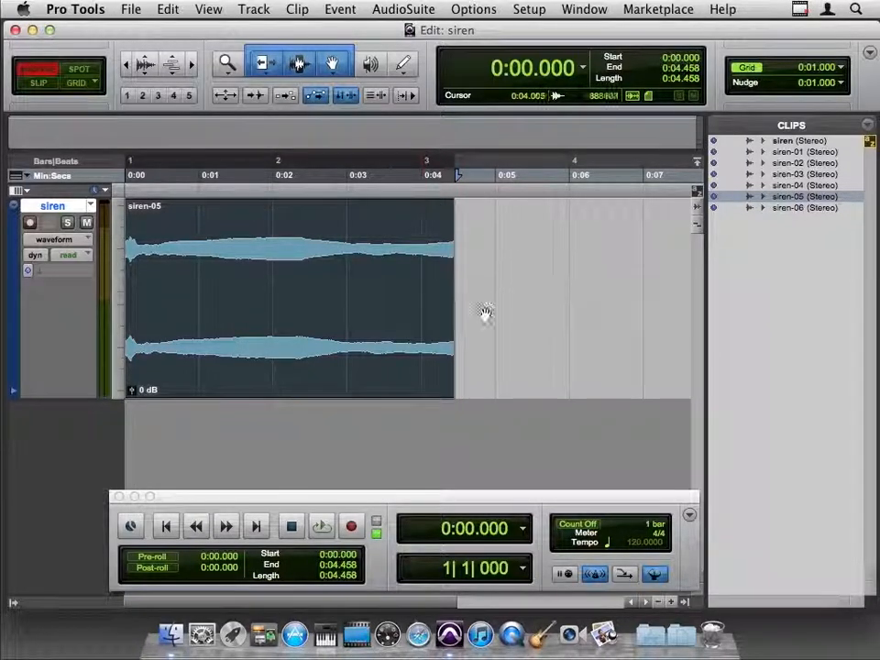
Disable the Conductor and enter a manual session tempo of 109 BPM.
{"action": "left_click", "coordinate": [653, 573]}
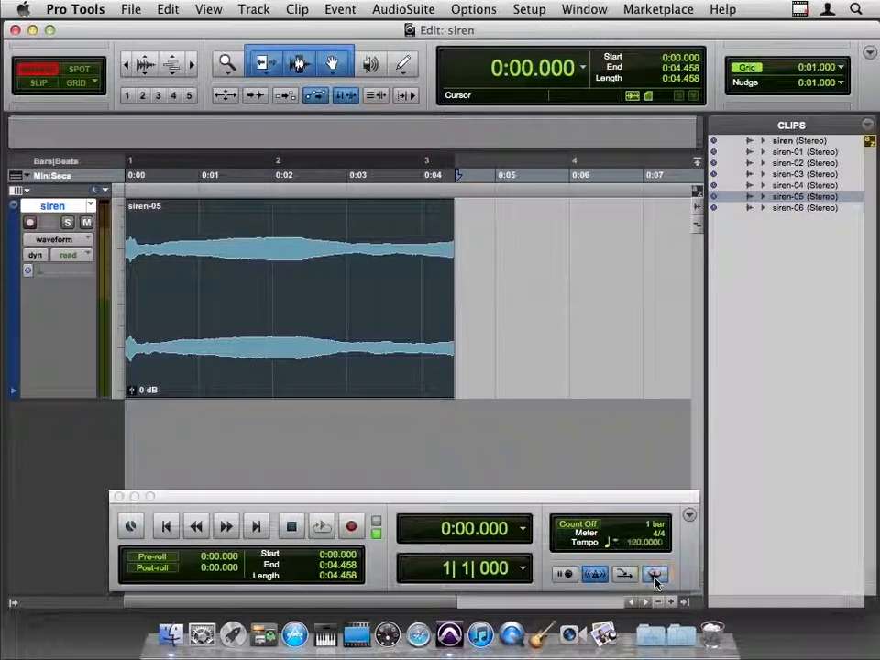
{"action": "left_click", "coordinate": [654, 572]}
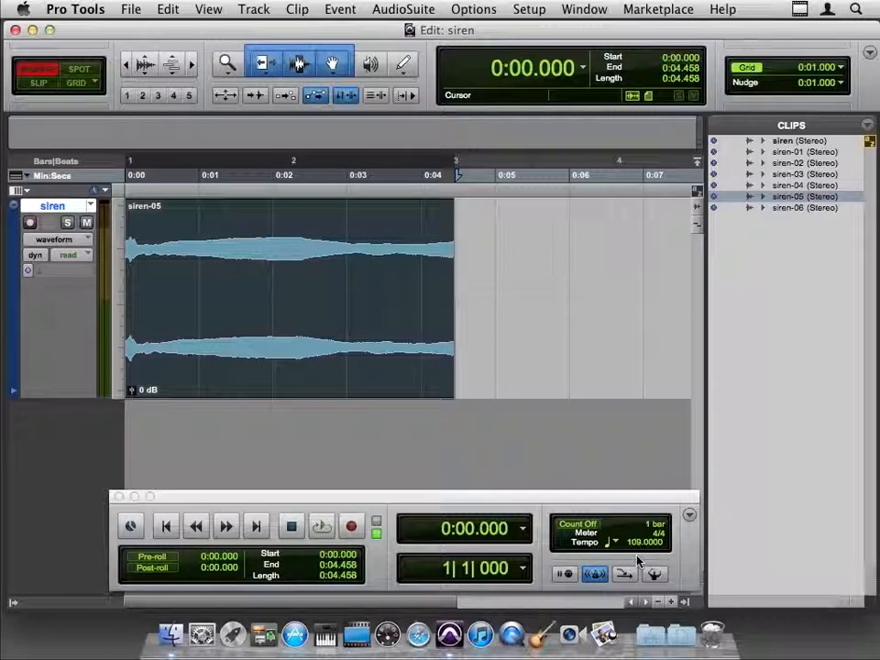
Open the Big Counter and set its format to Bars|Beats.
{"action": "left_click", "coordinate": [583, 9]}
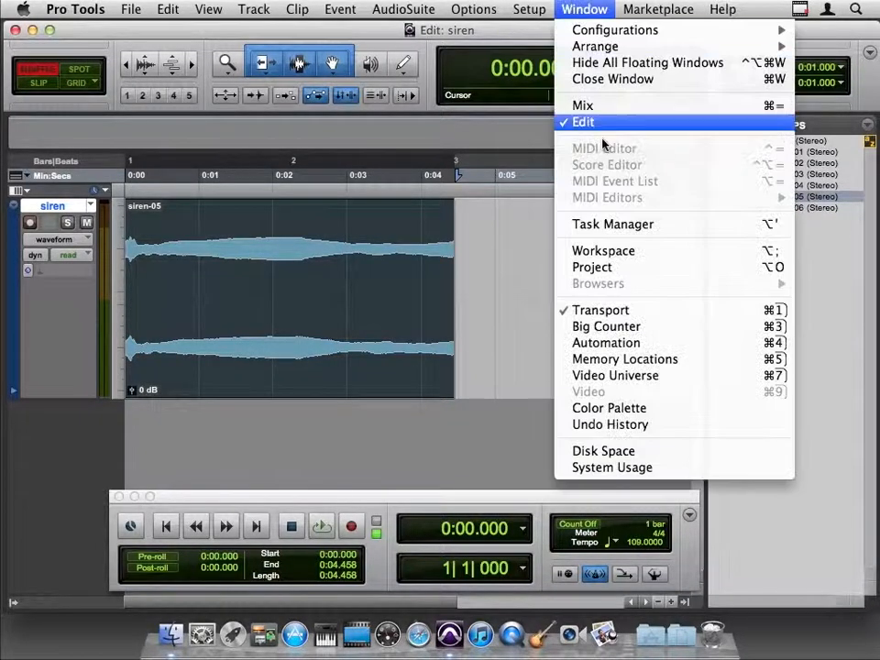
{"action": "left_click", "coordinate": [605, 327]}
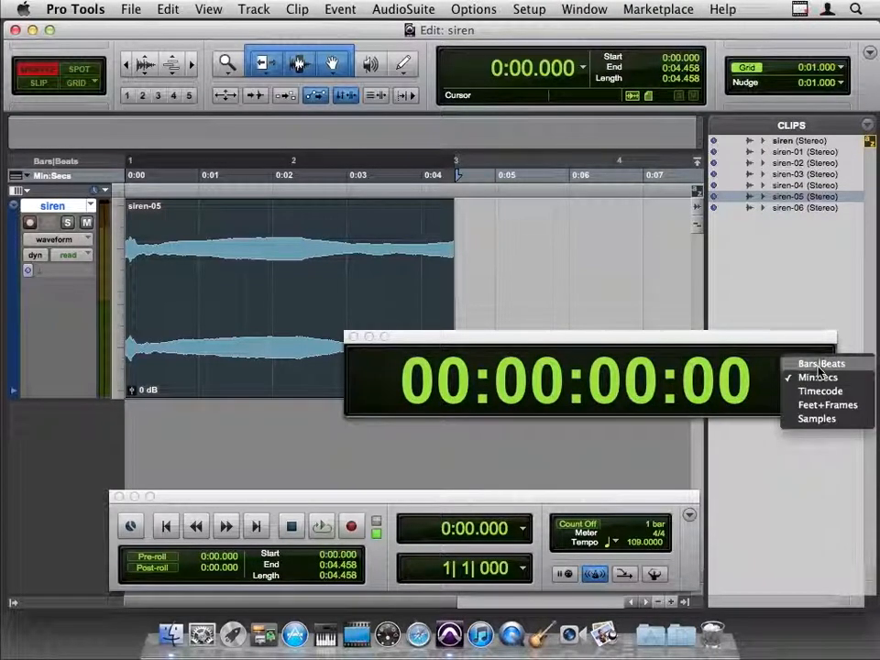
{"action": "left_click", "coordinate": [822, 363]}
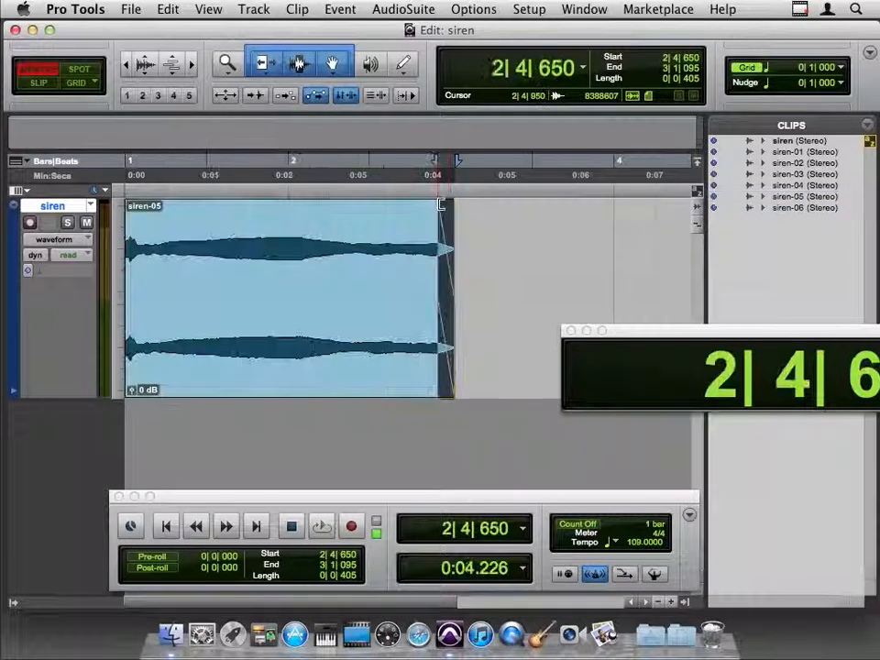
Add a fade-out to the tail of siren-05, then deselect.
{"action": "left_click", "coordinate": [321, 525]}
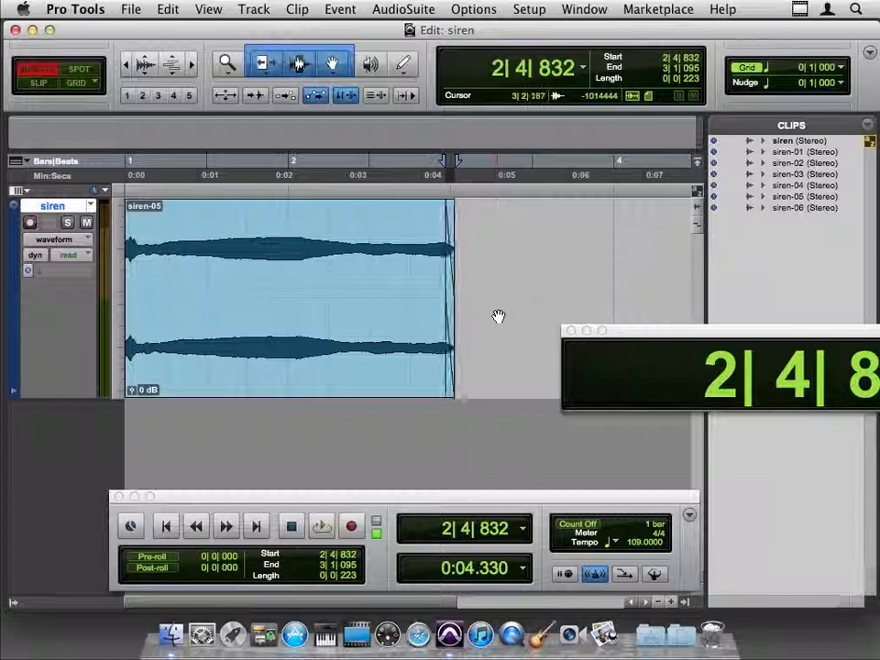
{"action": "mouse_move", "coordinate": [474, 378]}
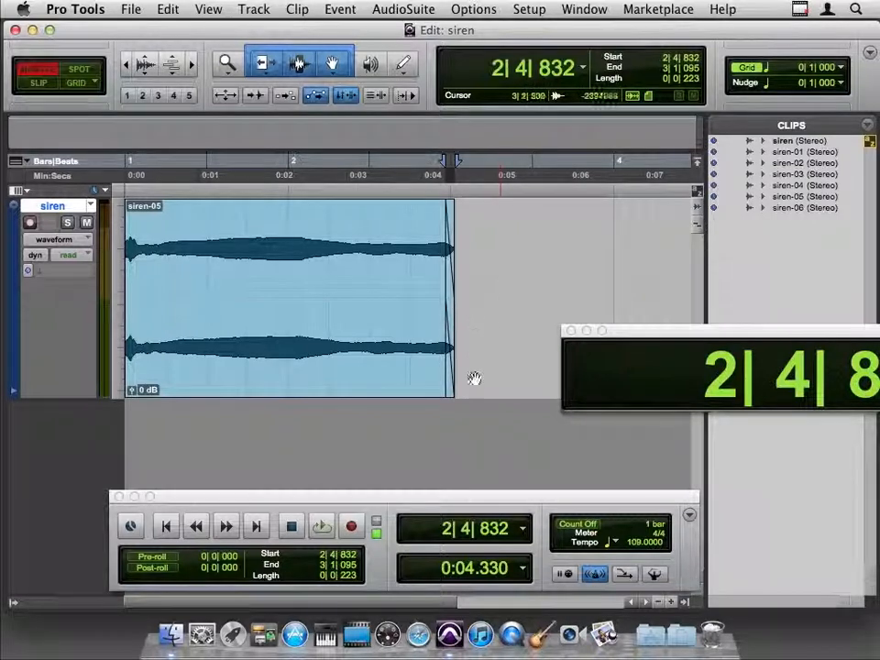
{"action": "left_click", "coordinate": [165, 525]}
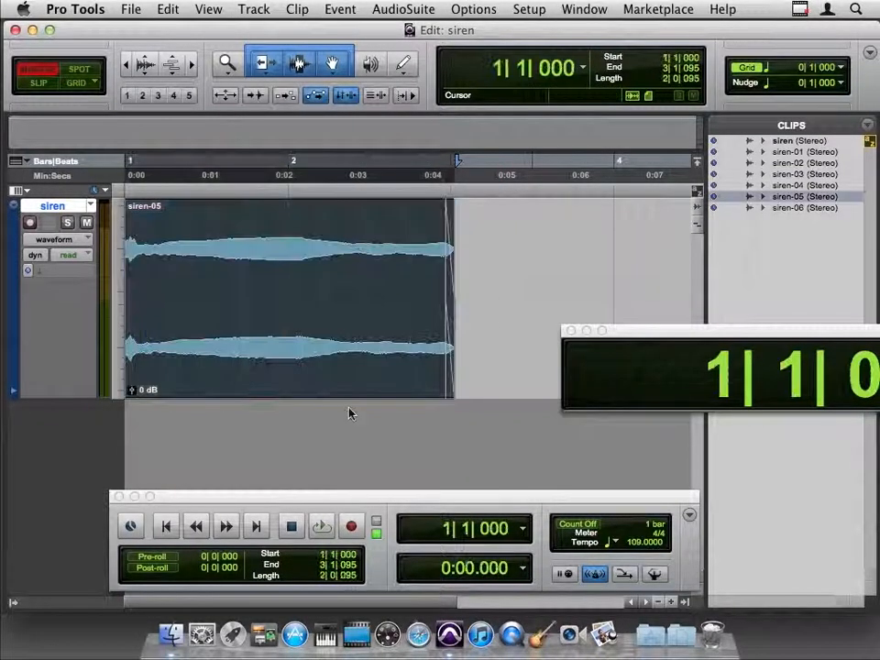